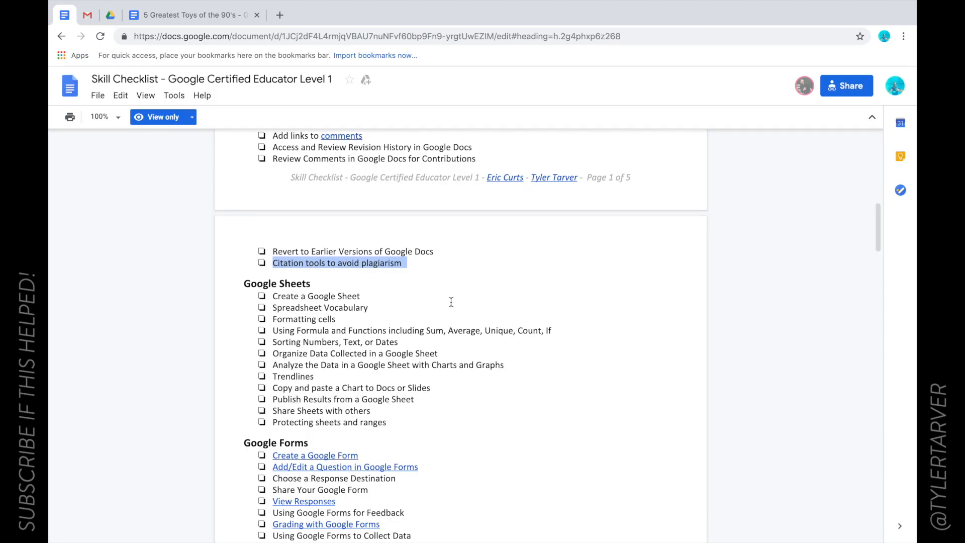
Step: Bring up the 5 Greatest Toys of the 90's document and place the cursor in its top paragraphs
{"action": "scroll", "scroll_direction": "down", "scroll_amount": 3}
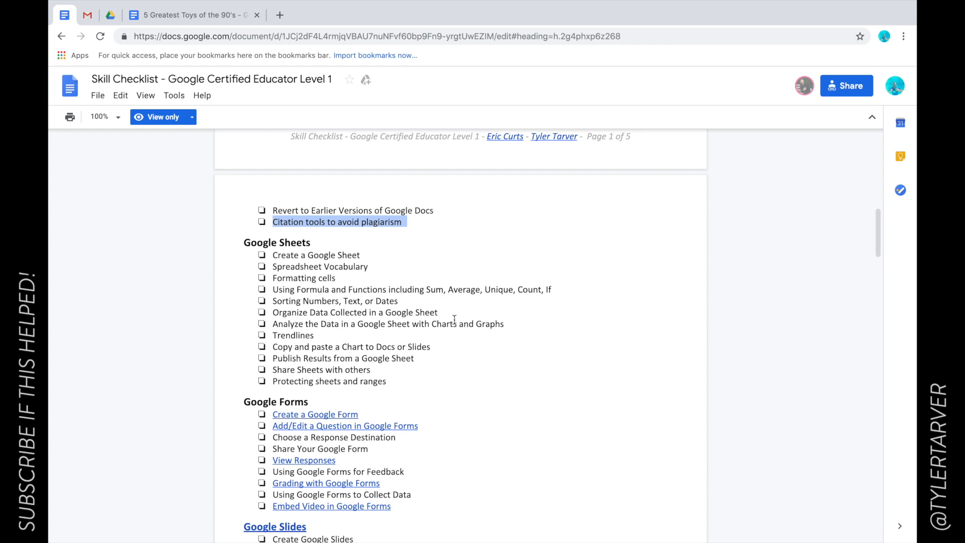
{"action": "mouse_move", "coordinate": [275, 222]}
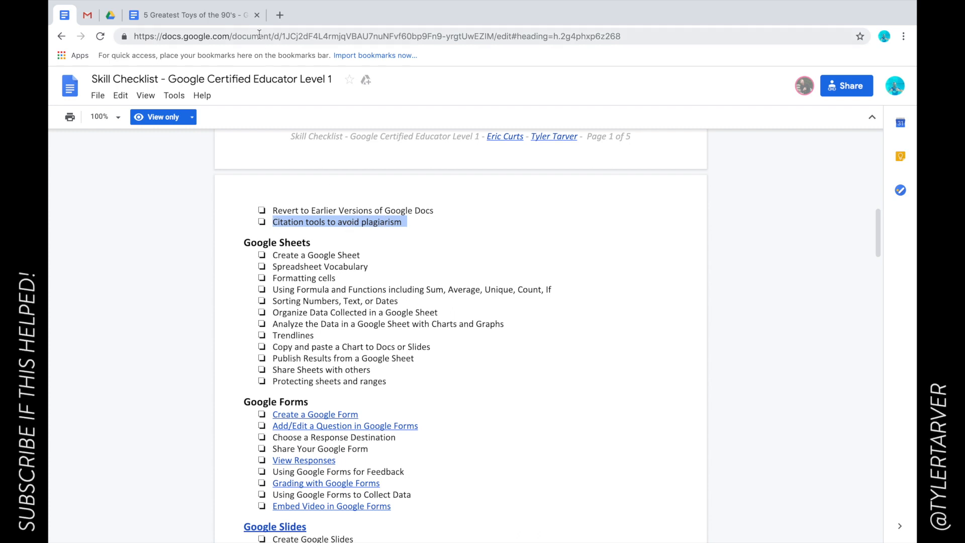
{"action": "left_click", "coordinate": [191, 15]}
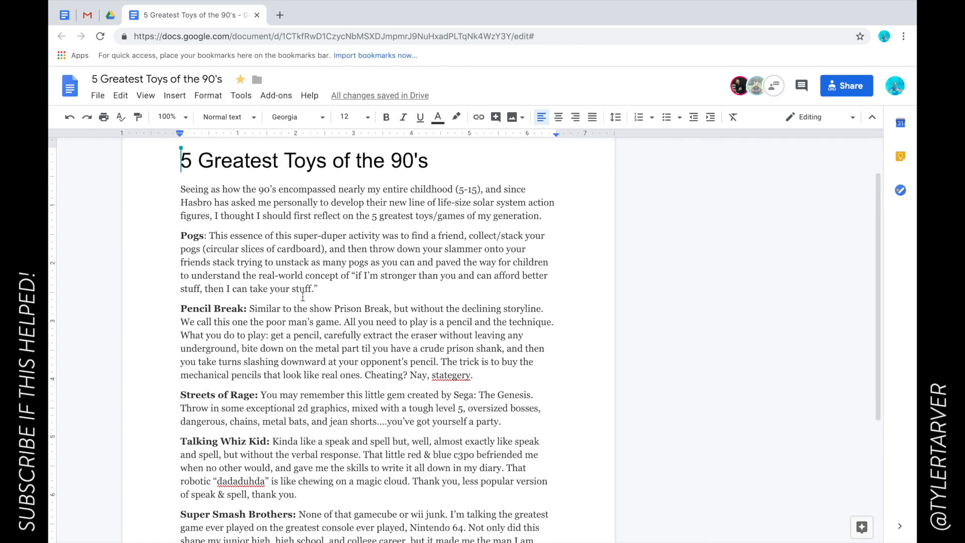
{"action": "scroll", "scroll_direction": "up", "scroll_amount": 3}
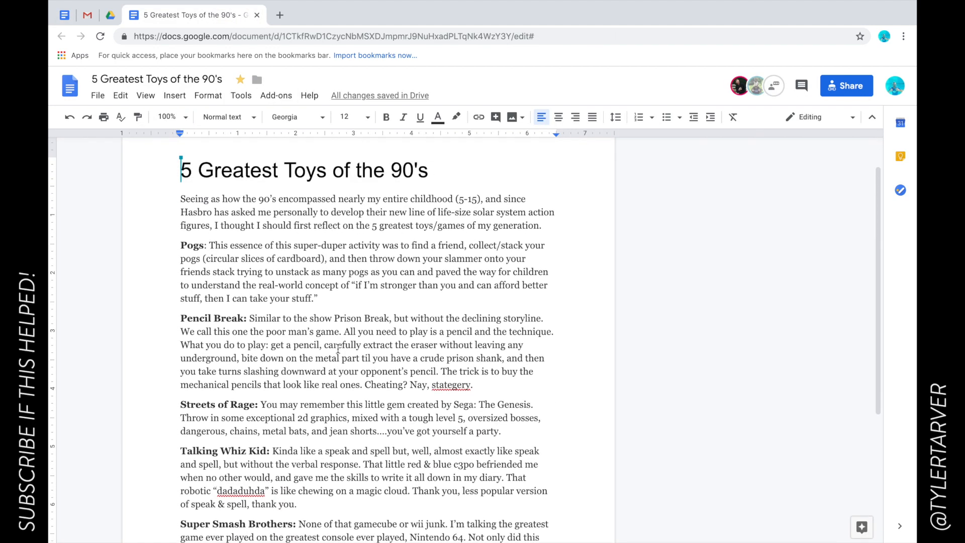
{"action": "mouse_move", "coordinate": [229, 239]}
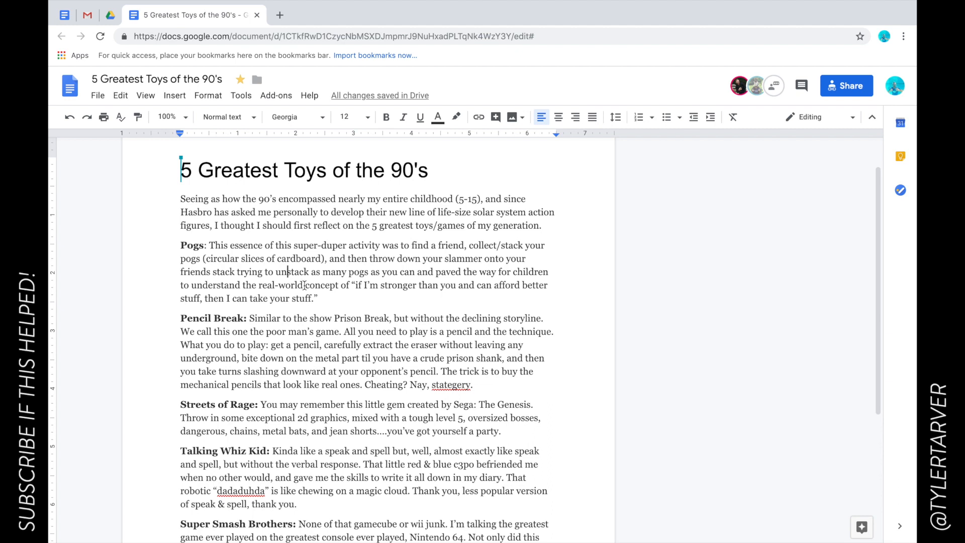
{"action": "scroll", "scroll_direction": "down", "scroll_amount": 3}
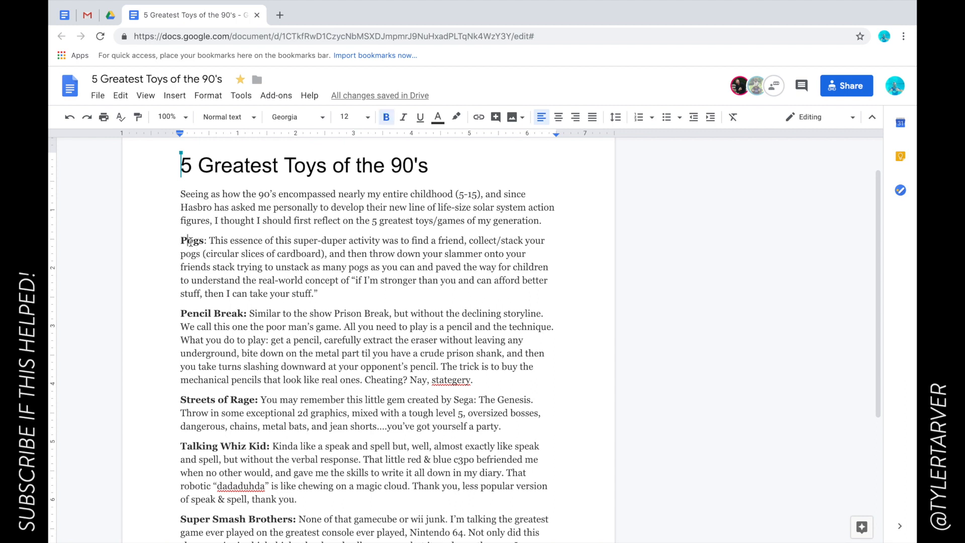
{"action": "double_click", "coordinate": [193, 240]}
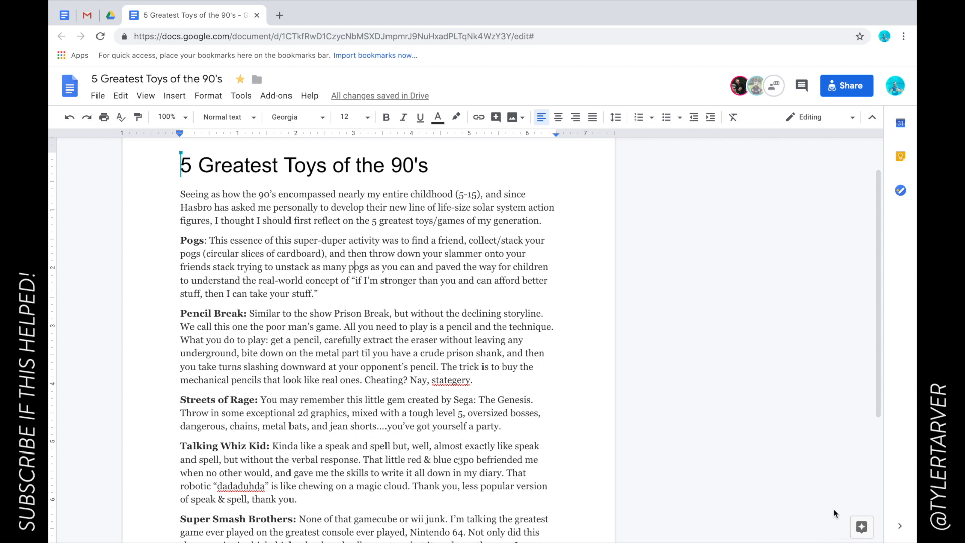
{"action": "mouse_move", "coordinate": [842, 526]}
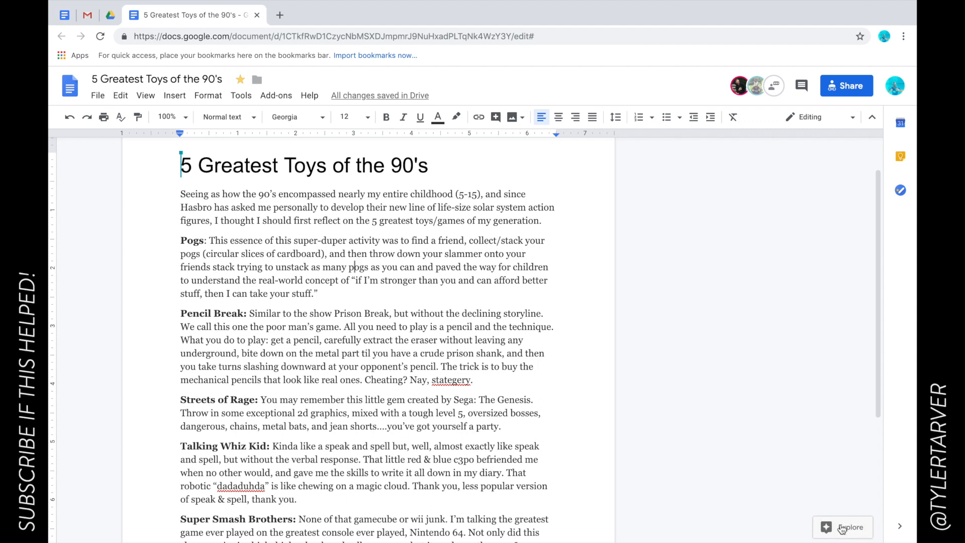
Step: Search Streets of Rage in the Explore panel and review its Wikipedia and Polygon web results
{"action": "left_click", "coordinate": [843, 527]}
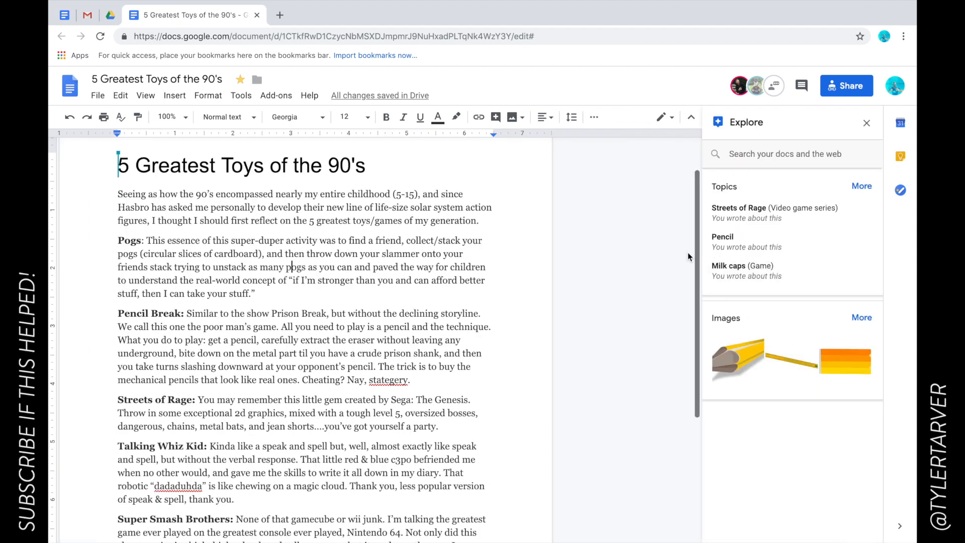
{"action": "mouse_move", "coordinate": [775, 207]}
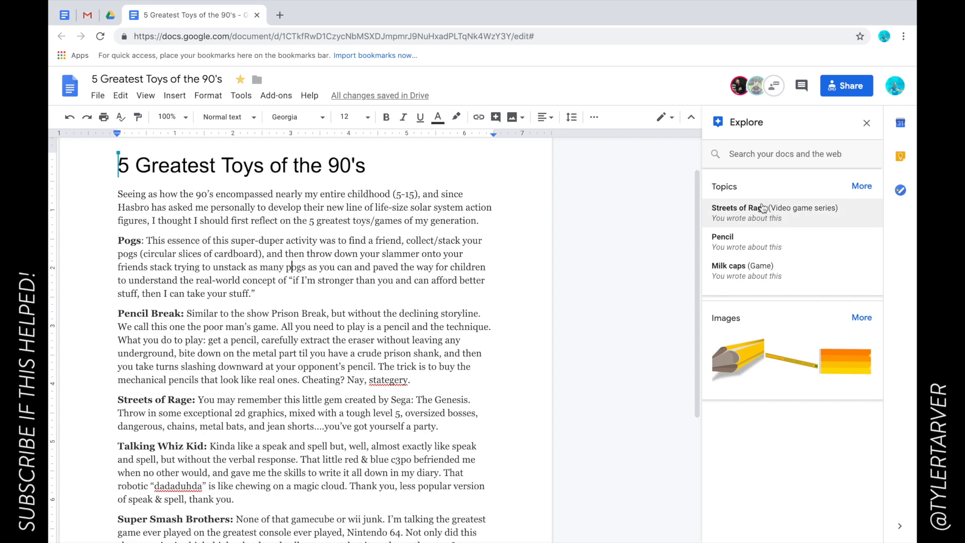
{"action": "mouse_move", "coordinate": [777, 197]}
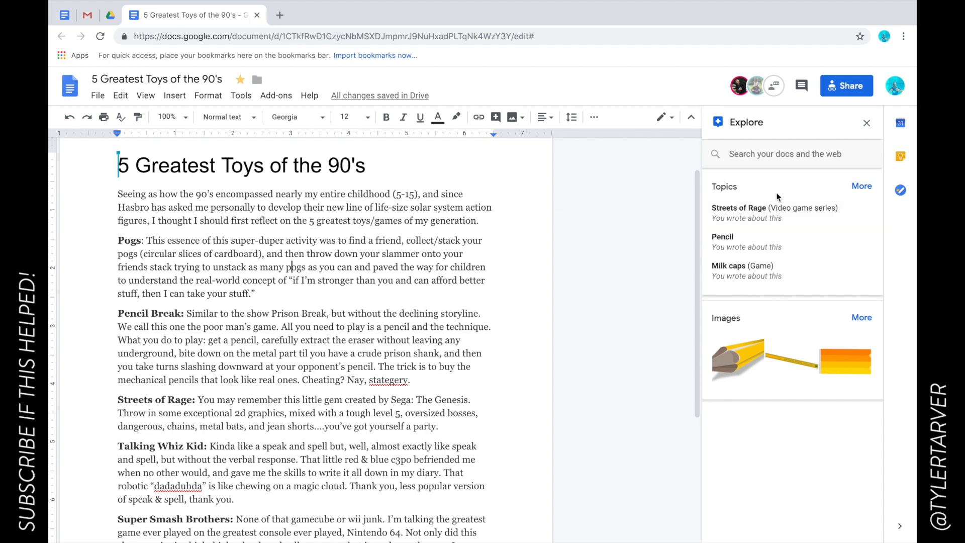
{"action": "left_click", "coordinate": [861, 186]}
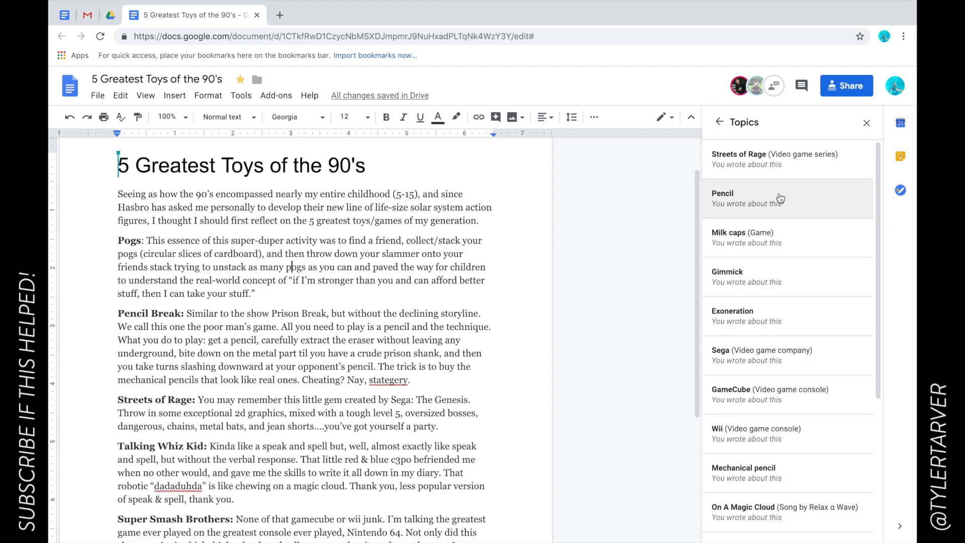
{"action": "mouse_move", "coordinate": [769, 472]}
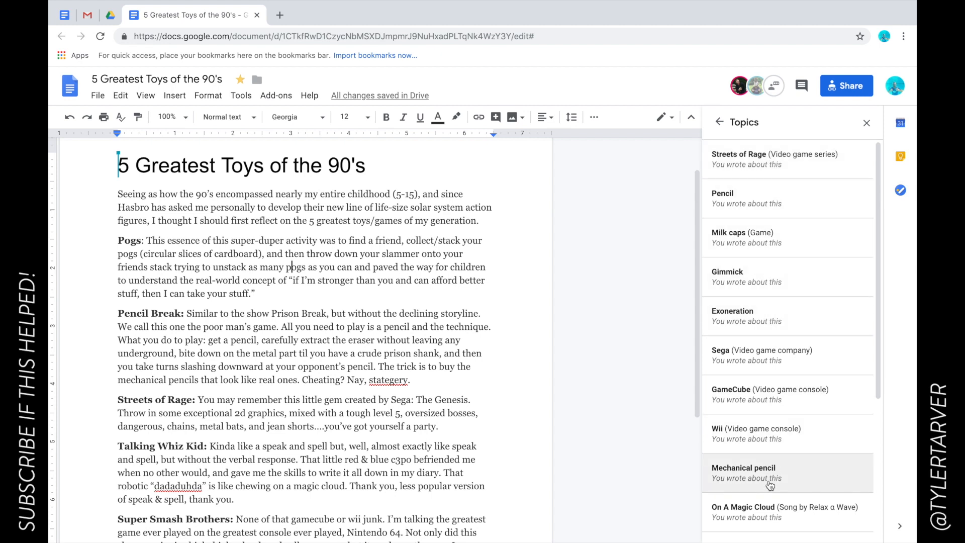
{"action": "mouse_move", "coordinate": [799, 169]}
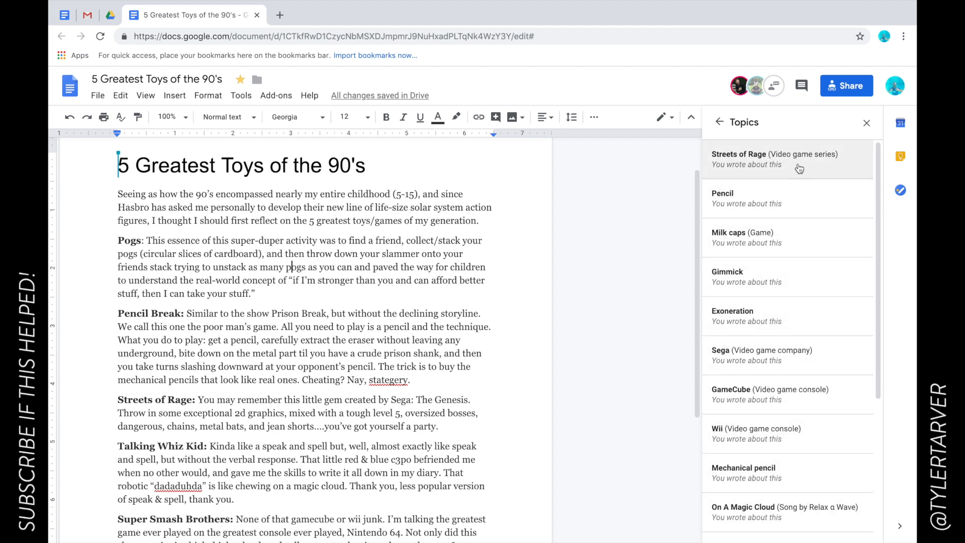
{"action": "left_click", "coordinate": [774, 159]}
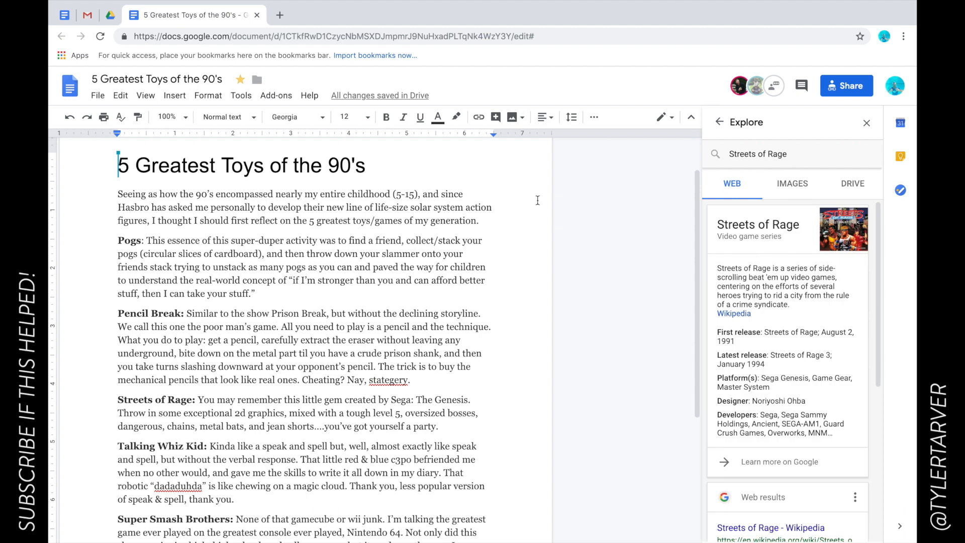
{"action": "scroll", "scroll_direction": "down", "scroll_amount": 3}
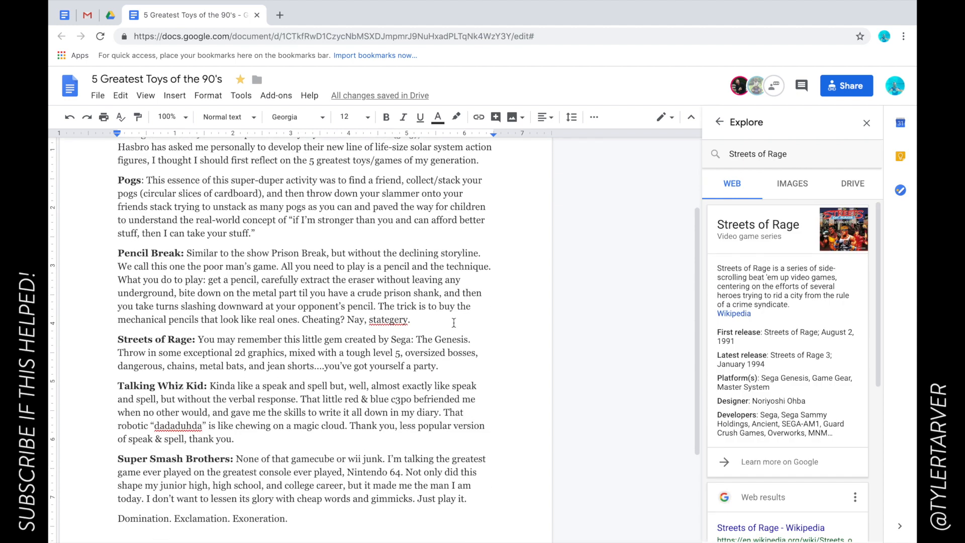
{"action": "mouse_move", "coordinate": [756, 241]}
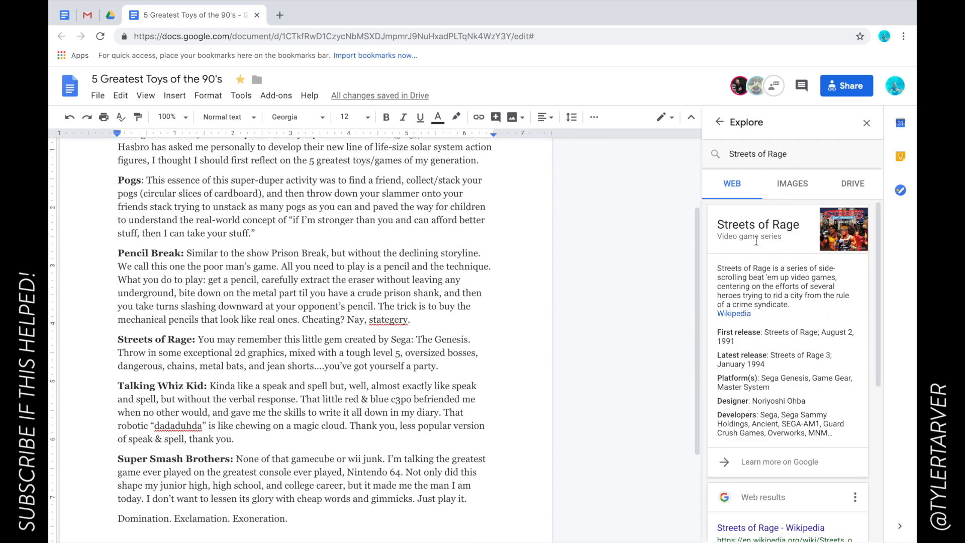
{"action": "scroll", "scroll_direction": "down", "scroll_amount": 3}
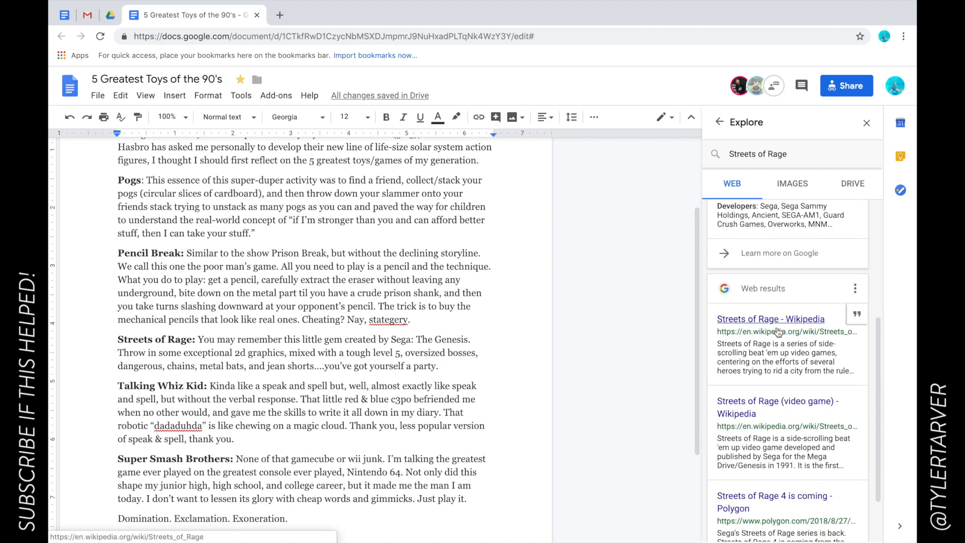
{"action": "scroll", "scroll_direction": "down", "scroll_amount": 3}
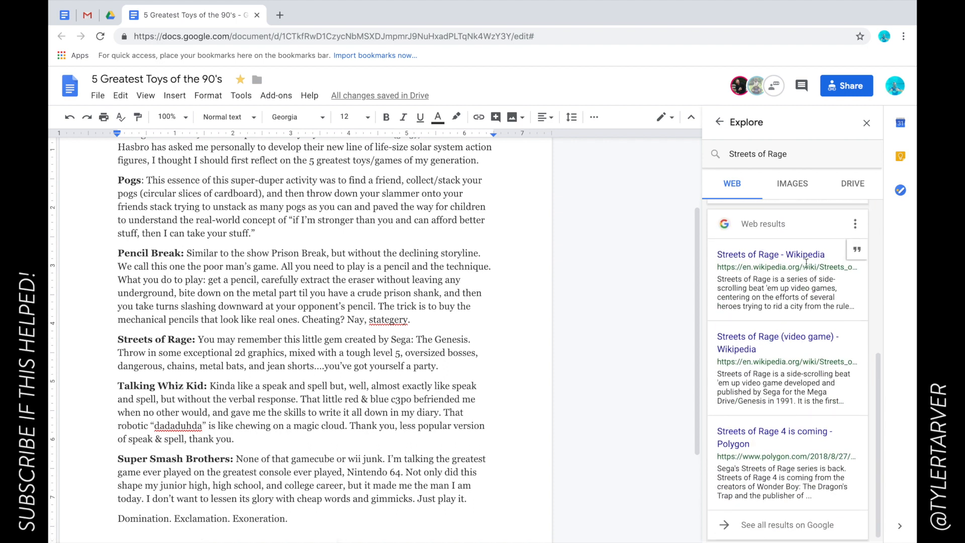
{"action": "mouse_move", "coordinate": [857, 251]}
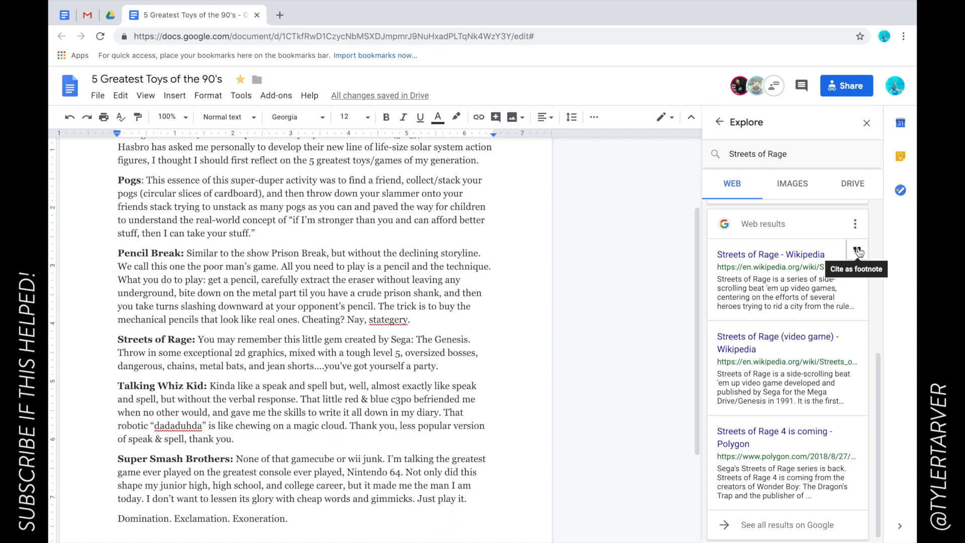
{"action": "mouse_move", "coordinate": [810, 332]}
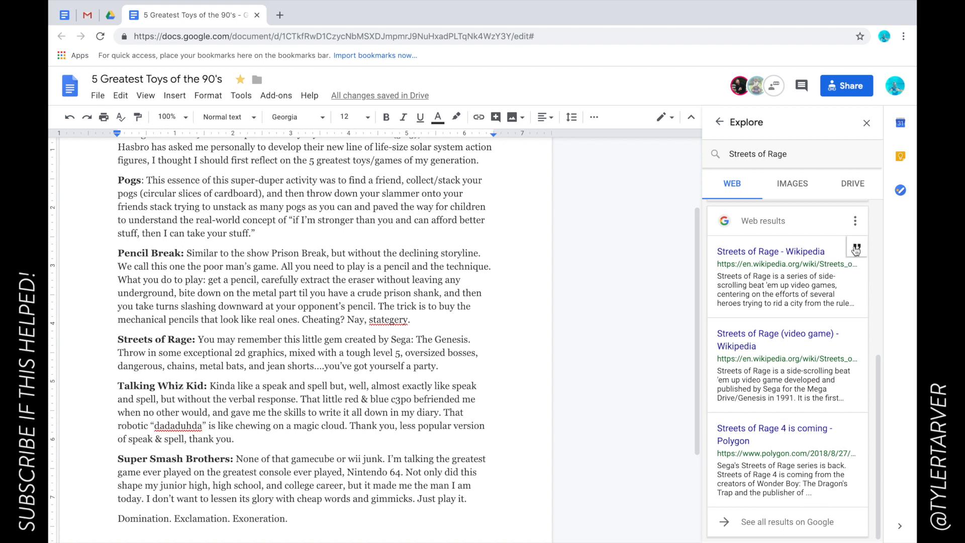
Step: Cite the Streets of Rage Wikipedia result as footnotes twice, once in MLA and once in APA
{"action": "left_click", "coordinate": [856, 248]}
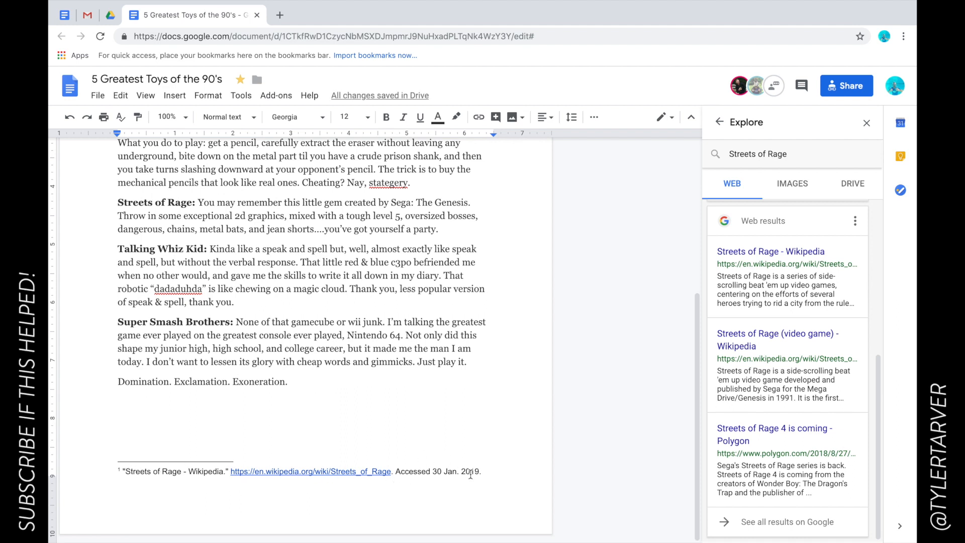
{"action": "mouse_move", "coordinate": [358, 238]}
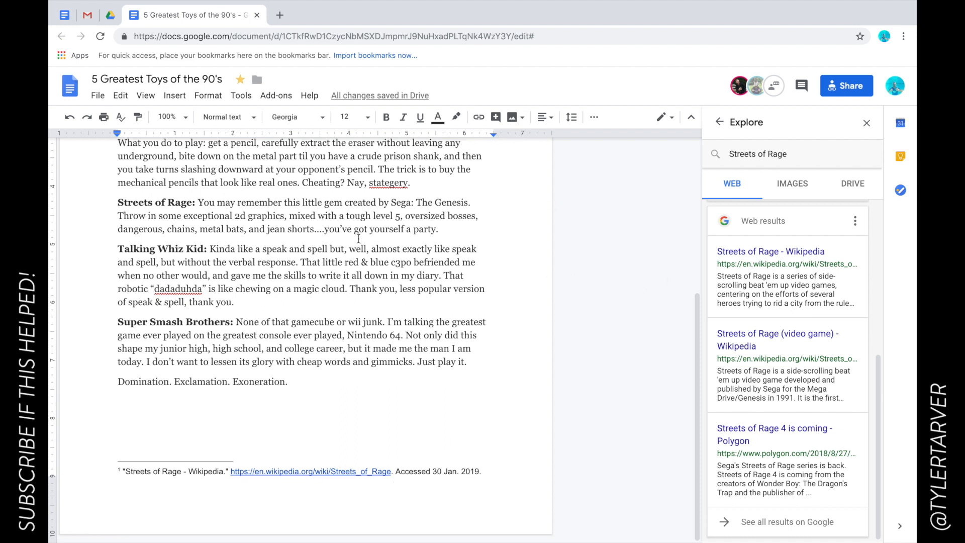
{"action": "scroll", "scroll_direction": "up", "scroll_amount": 3}
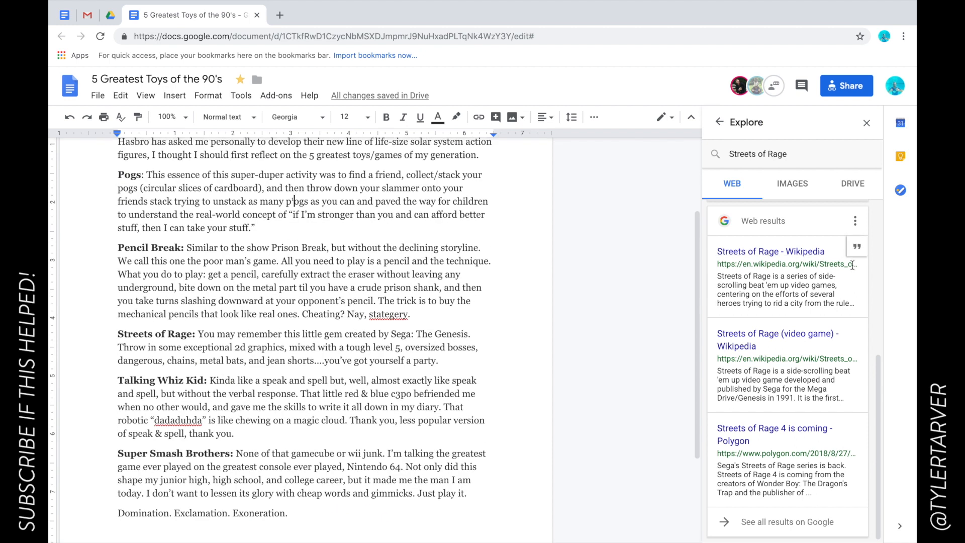
{"action": "left_click", "coordinate": [854, 221]}
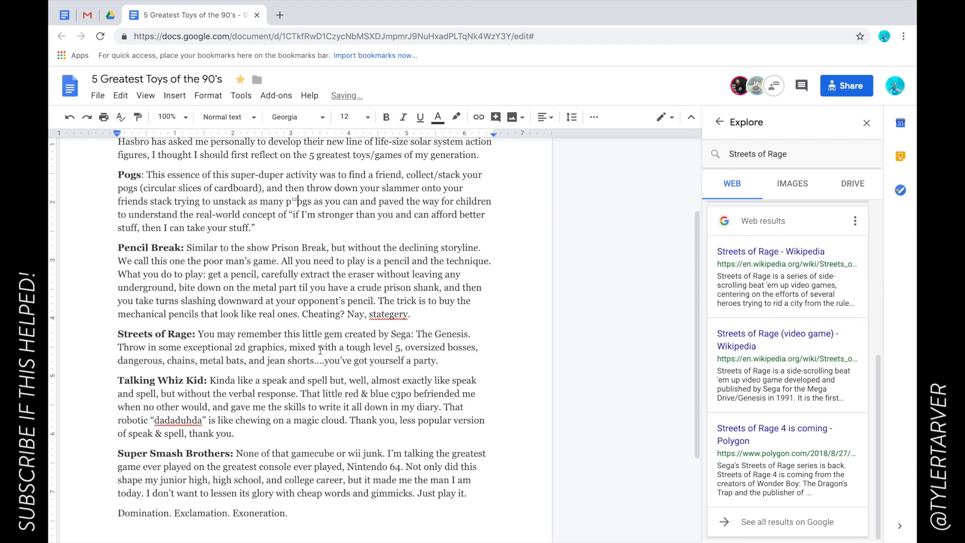
{"action": "scroll", "scroll_direction": "down", "scroll_amount": 3}
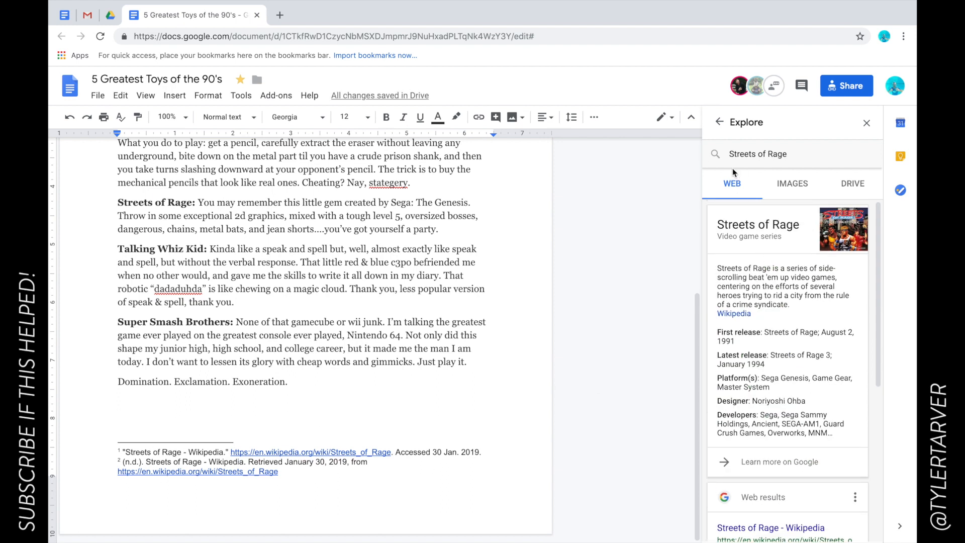
Step: Look up the Milk caps topic and cite its Amazon Pogs Milk Caps listing as a third footnote
{"action": "left_click", "coordinate": [718, 122]}
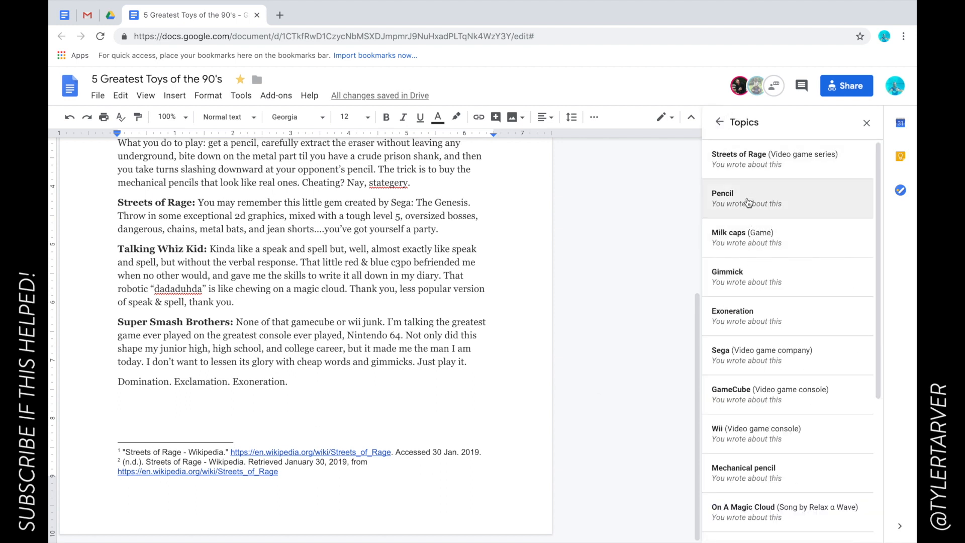
{"action": "left_click", "coordinate": [730, 232]}
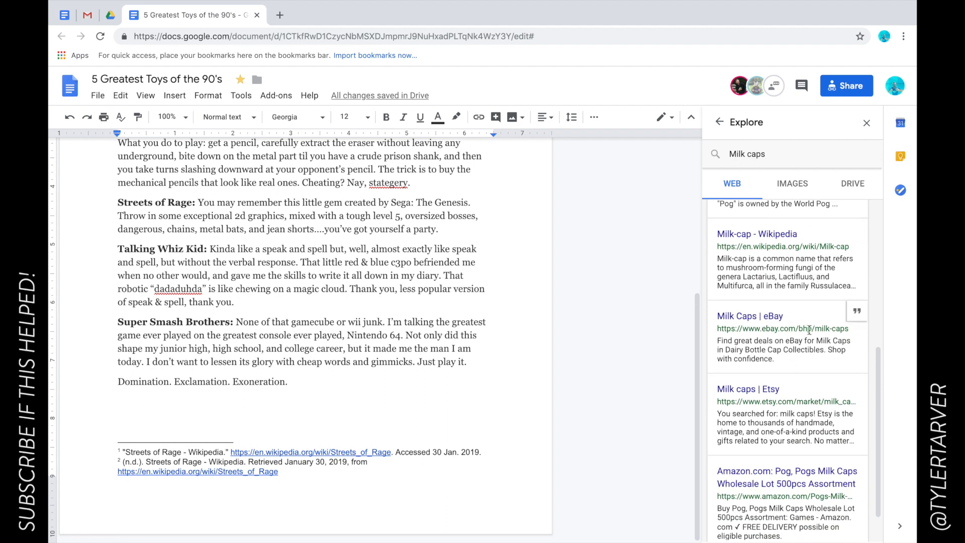
{"action": "scroll", "scroll_direction": "down", "scroll_amount": 3}
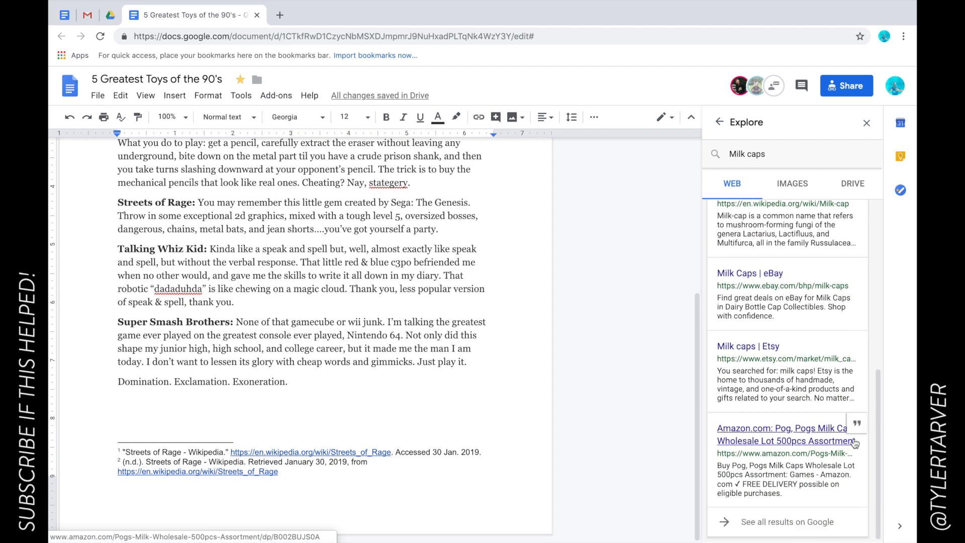
{"action": "mouse_move", "coordinate": [857, 426]}
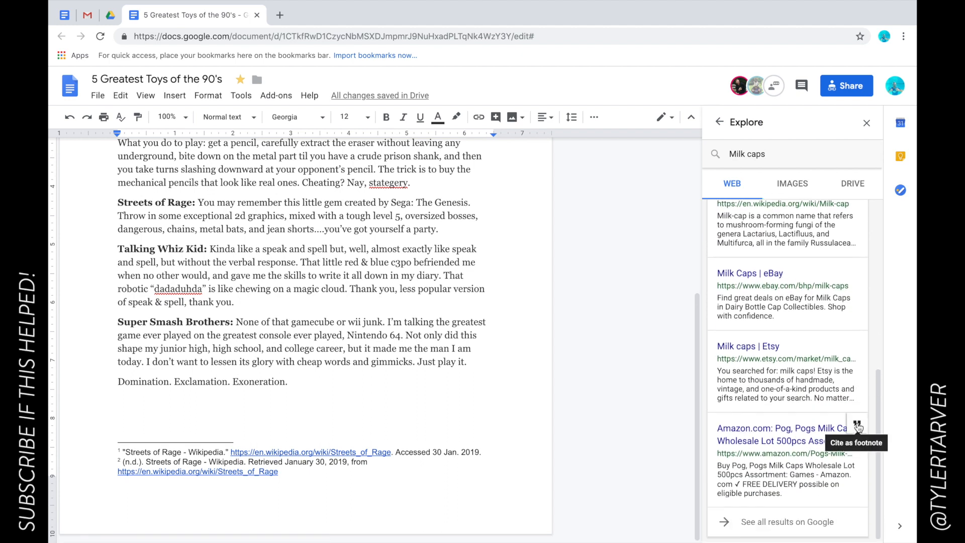
{"action": "left_click", "coordinate": [858, 427]}
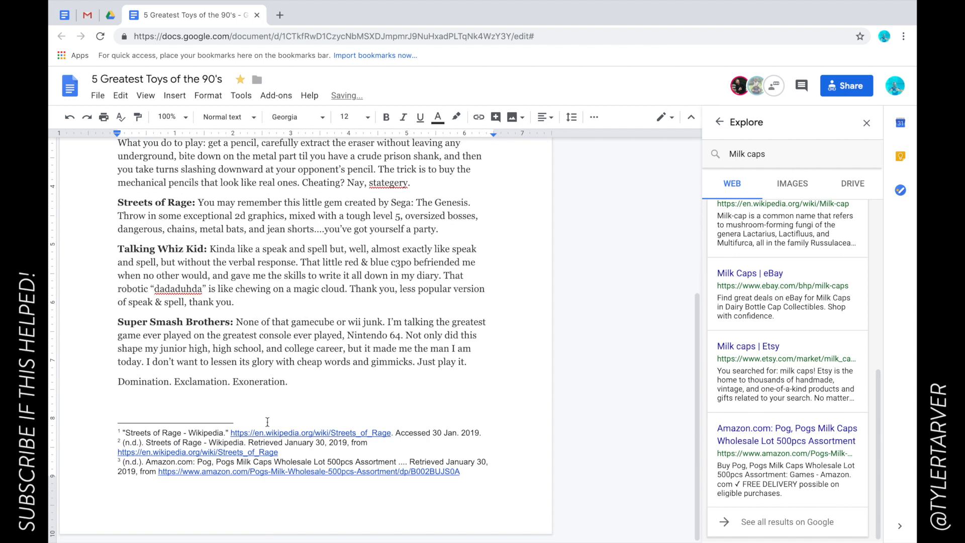
{"action": "left_click", "coordinate": [213, 471]}
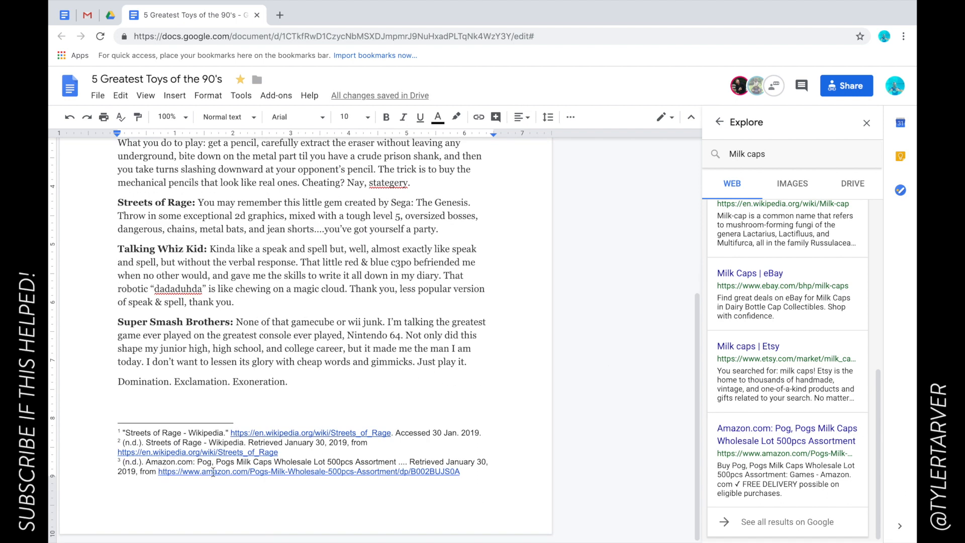
{"action": "scroll", "scroll_direction": "up", "scroll_amount": 3}
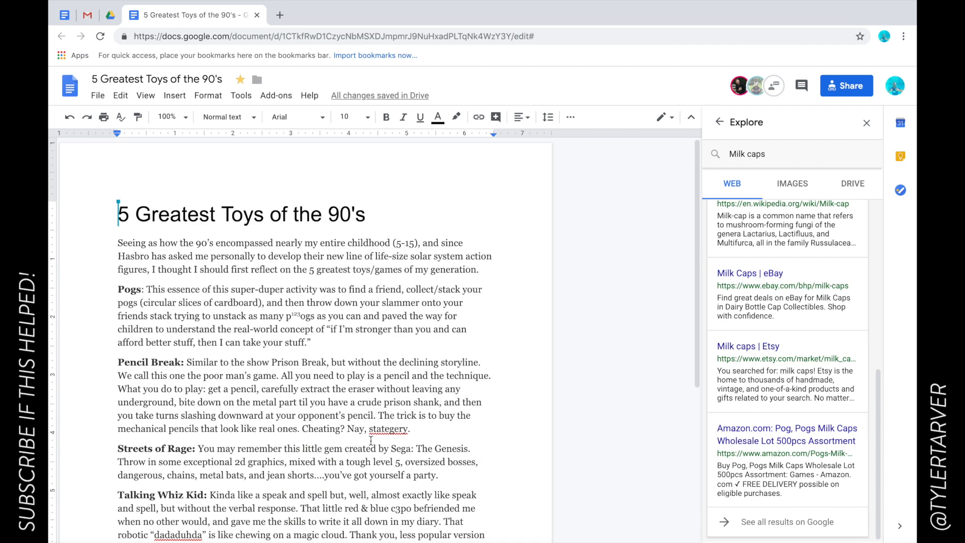
Step: Add a blank line below the intro and browse the Milk caps image, web and Drive results for a pogs picture
{"action": "left_click", "coordinate": [792, 183]}
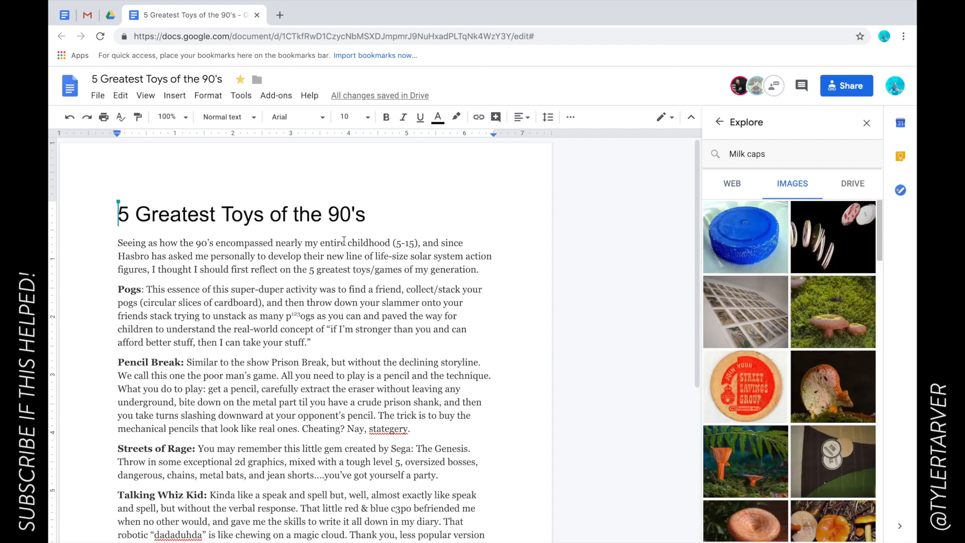
{"action": "key", "text": "enter"}
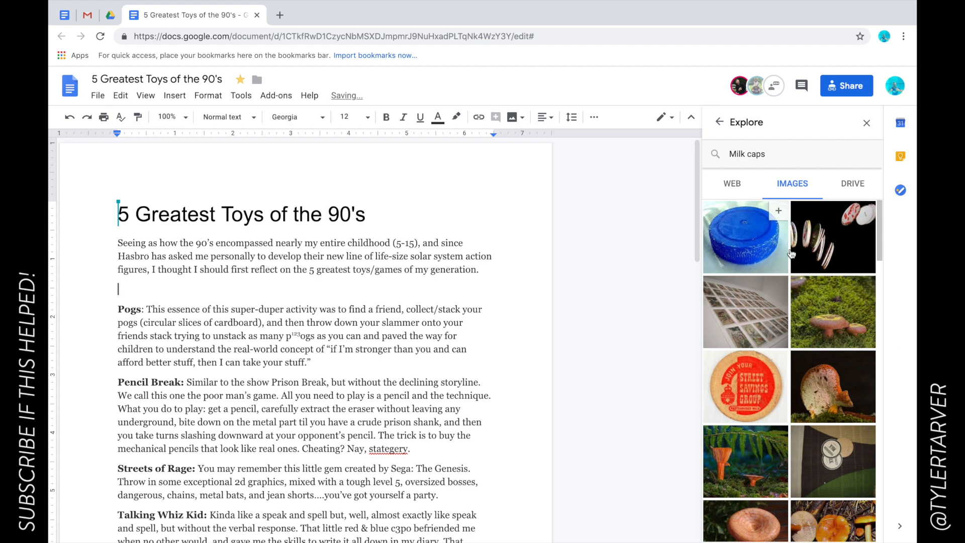
{"action": "mouse_move", "coordinate": [868, 285]}
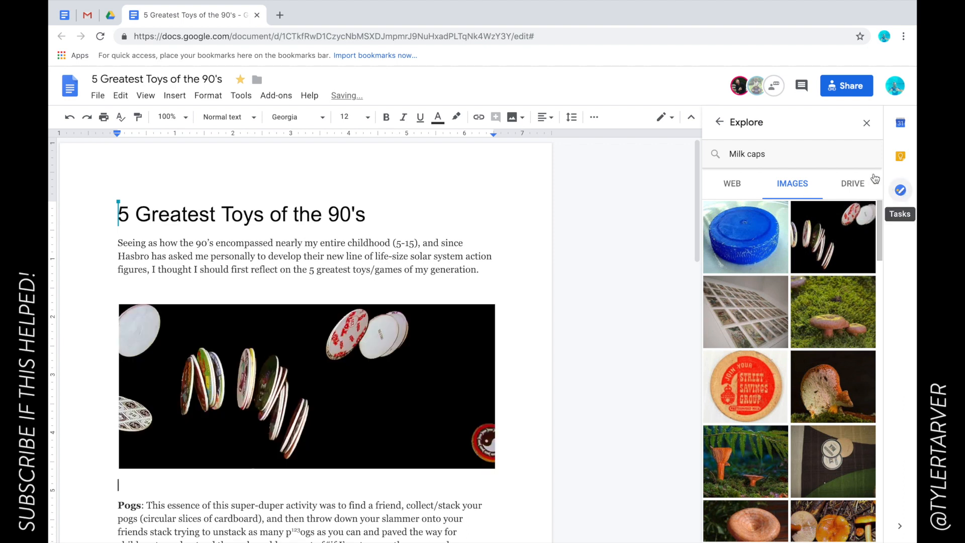
{"action": "left_click", "coordinate": [853, 183]}
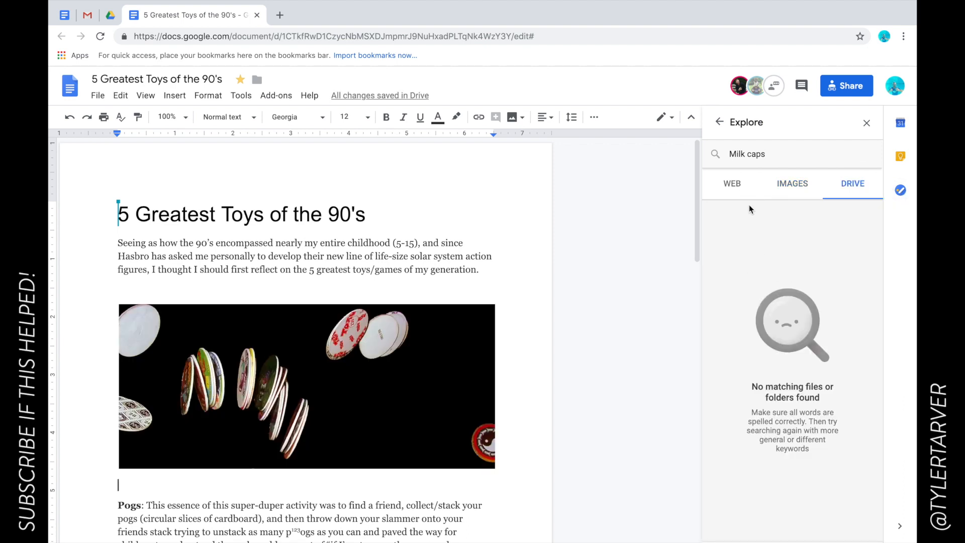
{"action": "left_click", "coordinate": [732, 183]}
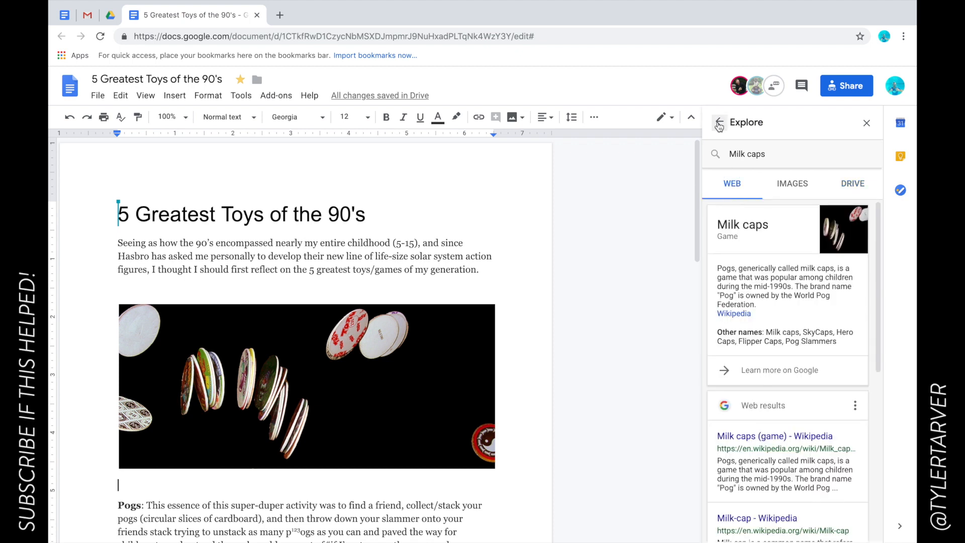
{"action": "left_click", "coordinate": [853, 183]}
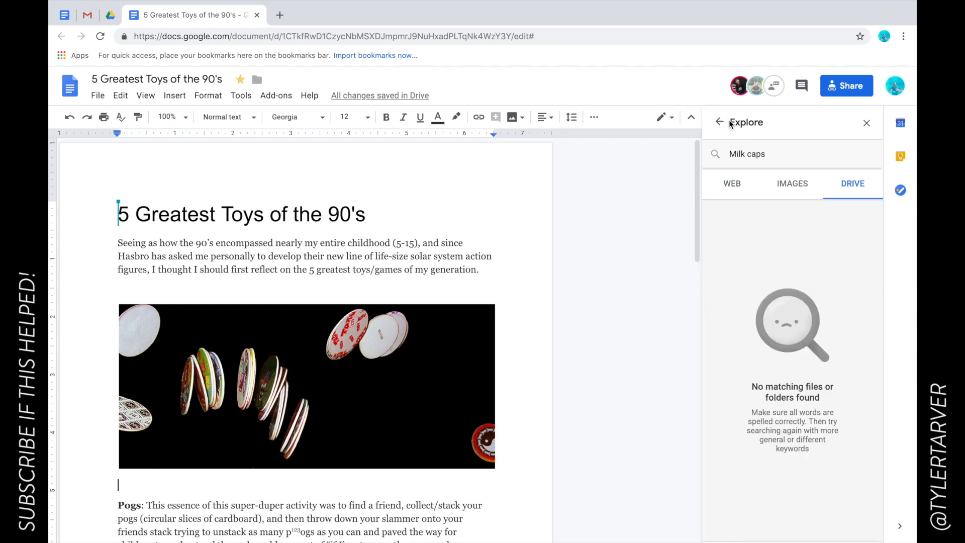
{"action": "left_click", "coordinate": [793, 183]}
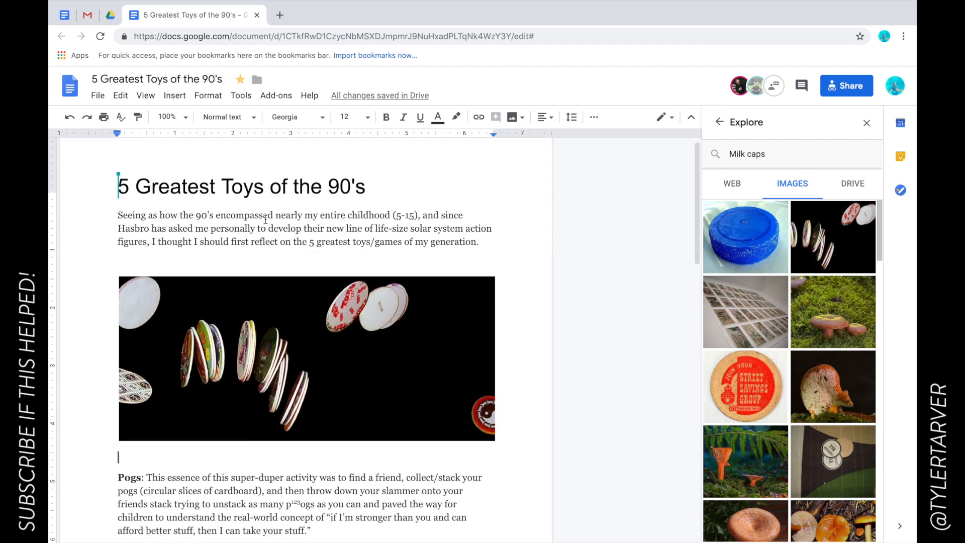
{"action": "scroll", "scroll_direction": "down", "scroll_amount": 3}
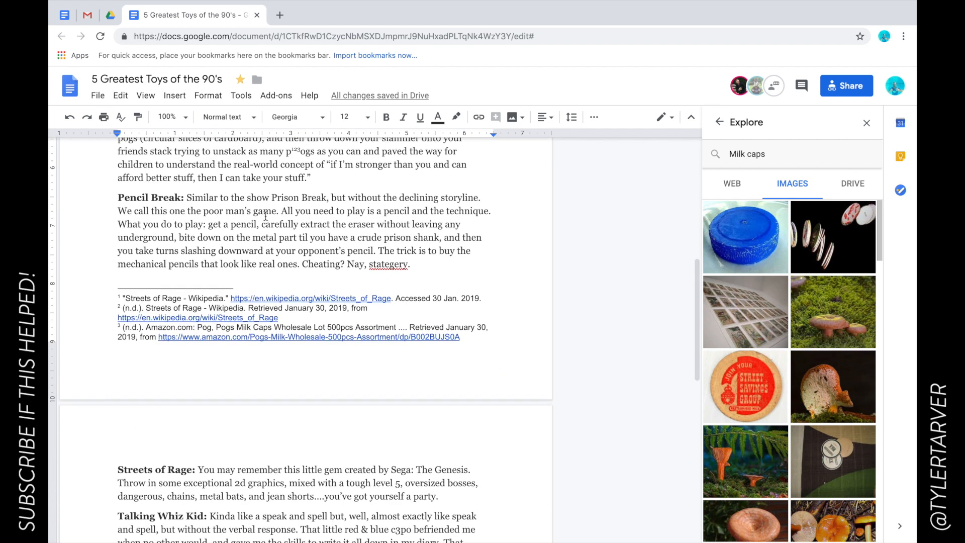